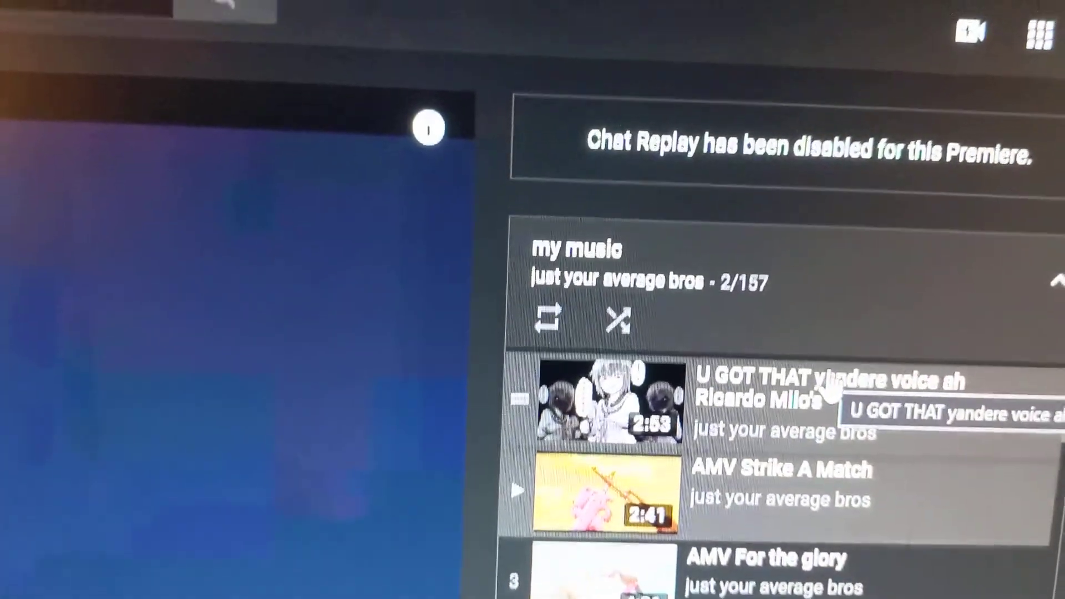
scroll(down, 3)
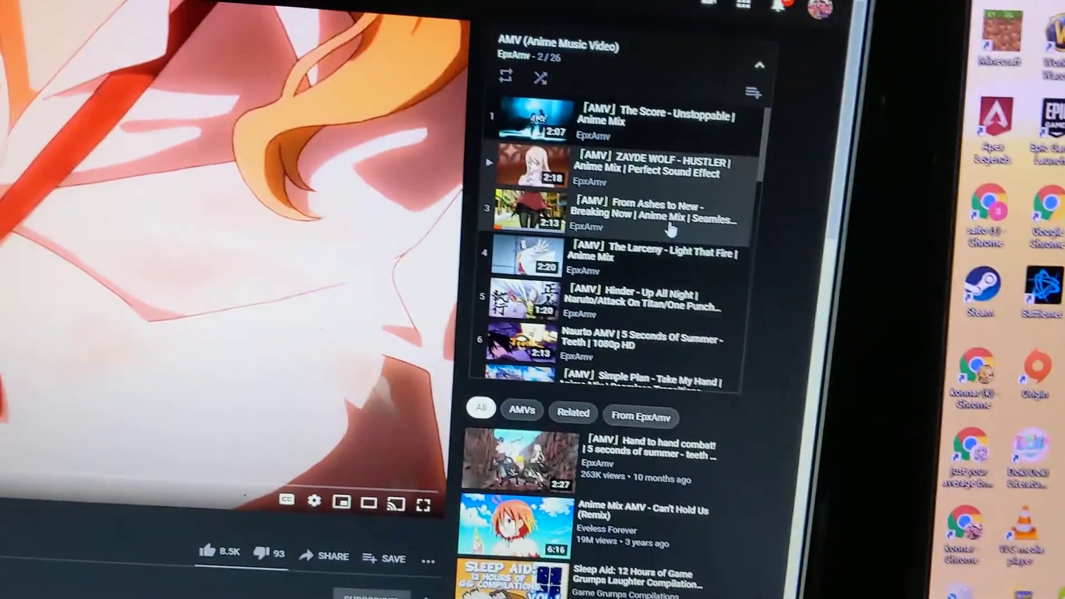
scroll(down, 3)
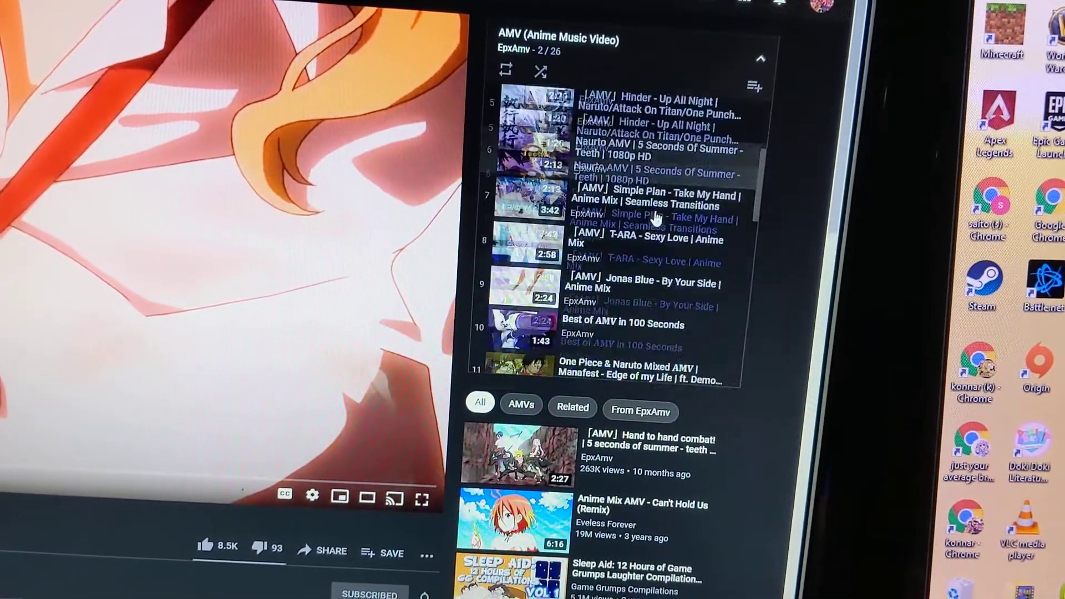
scroll(down, 3)
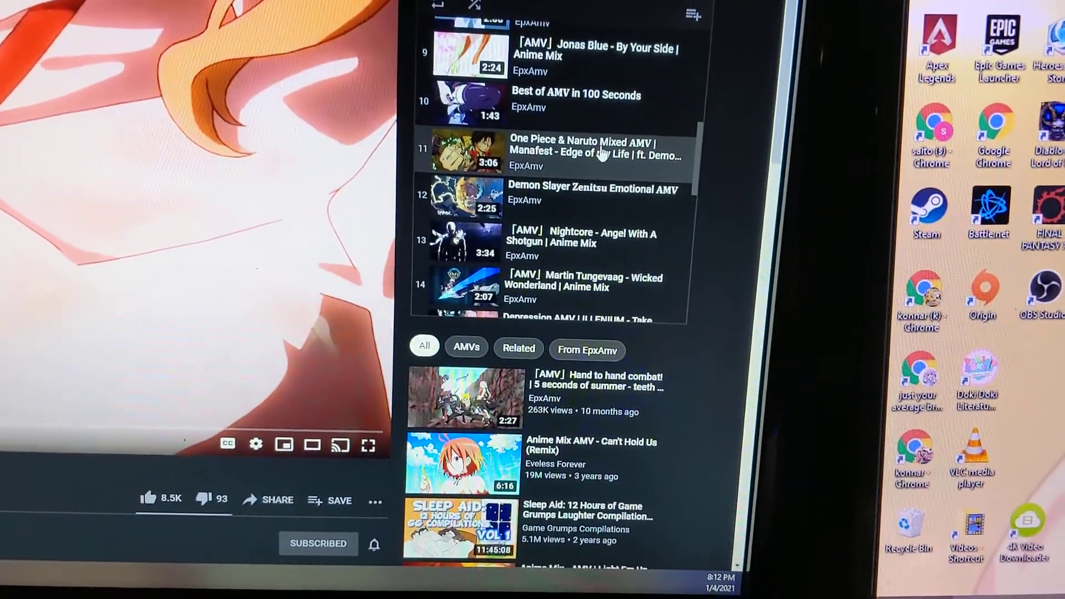
scroll(down, 3)
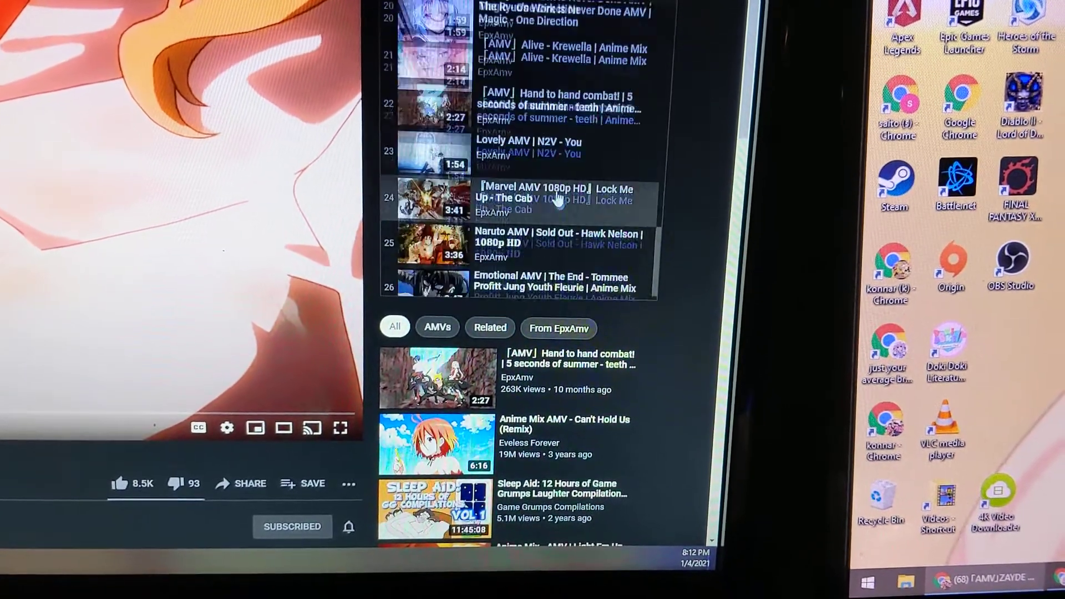